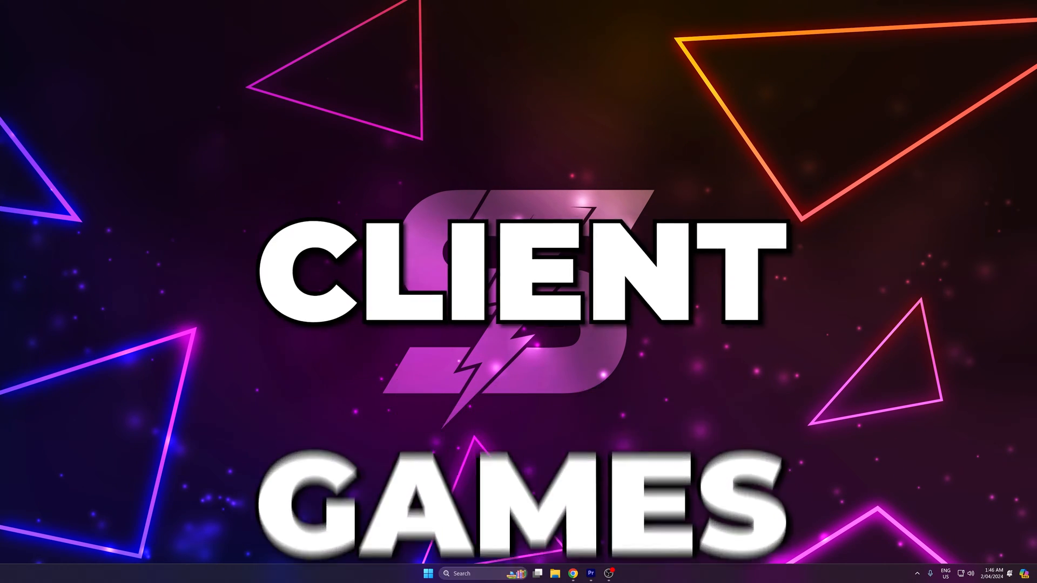
# Step: From the hidden tray icons, exit the Riot Client and bring up Vanguard's exit option
pyautogui.click(681, 560)
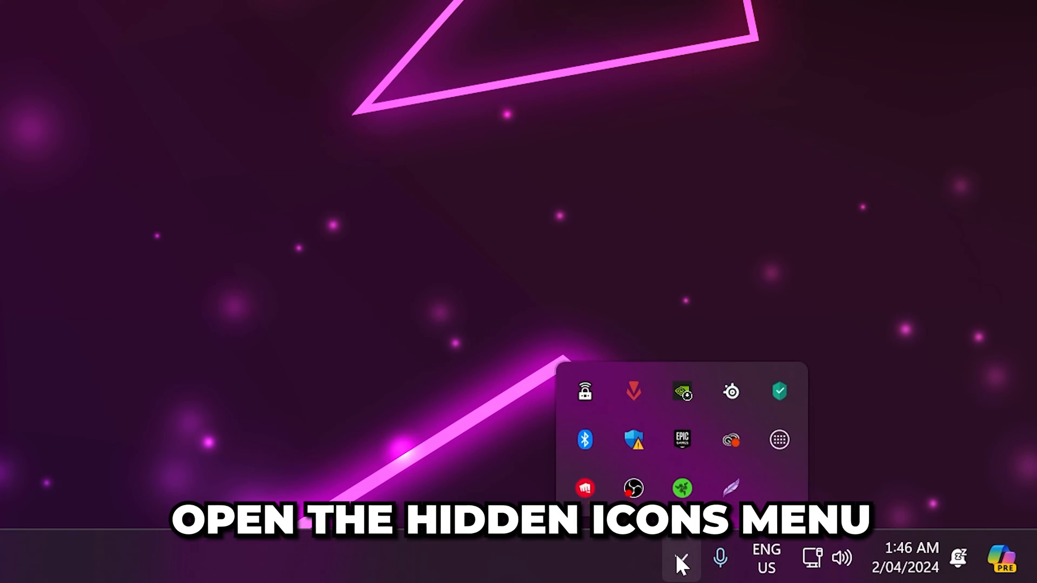
pyautogui.rightClick(584, 489)
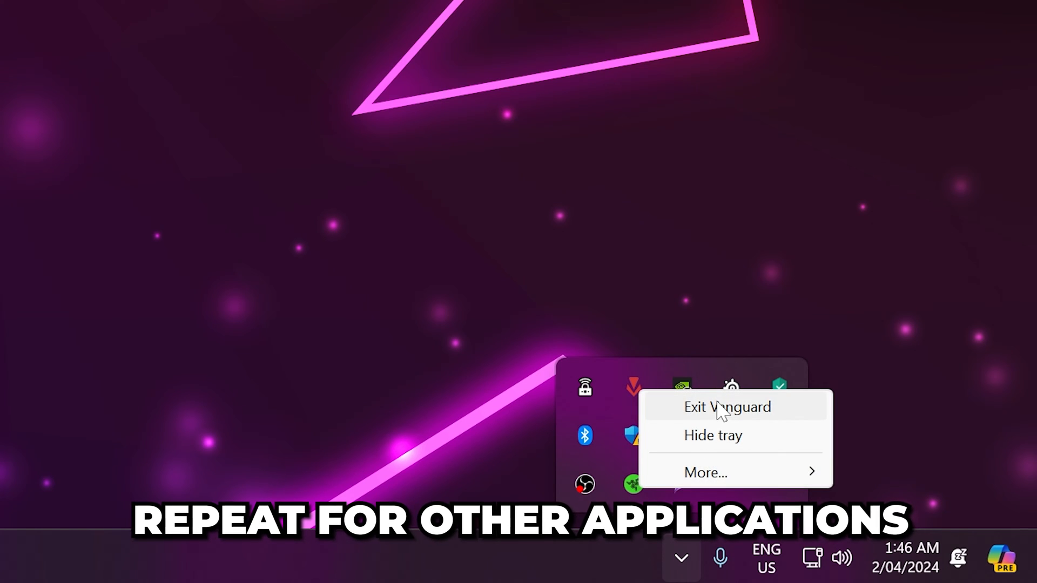
# Step: Search 'Riot Client' in Start and follow its shortcut's file location to the install folder
pyautogui.click(356, 569)
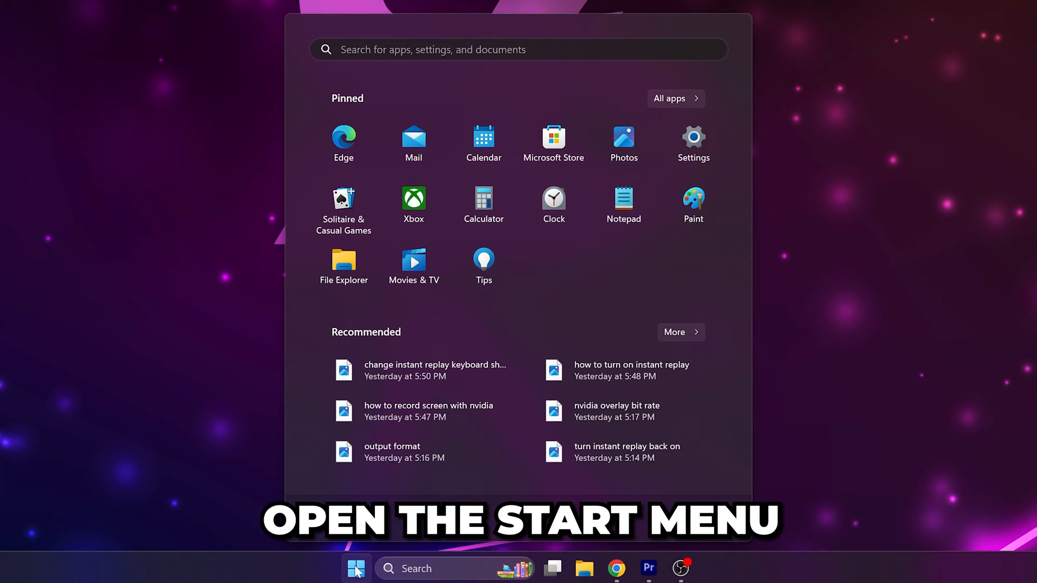
pyautogui.write('Riot Client')
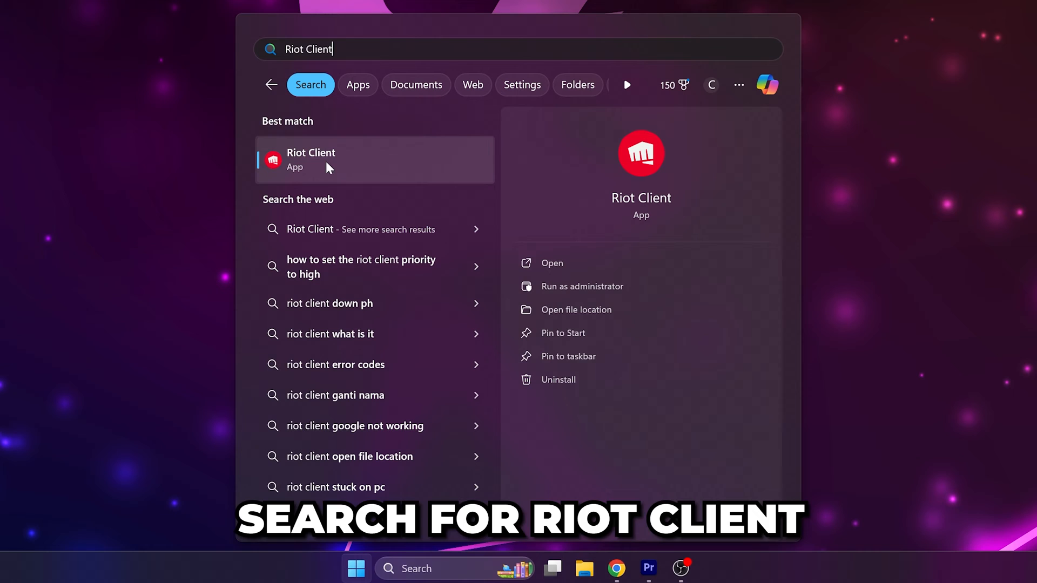
pyautogui.rightClick(311, 159)
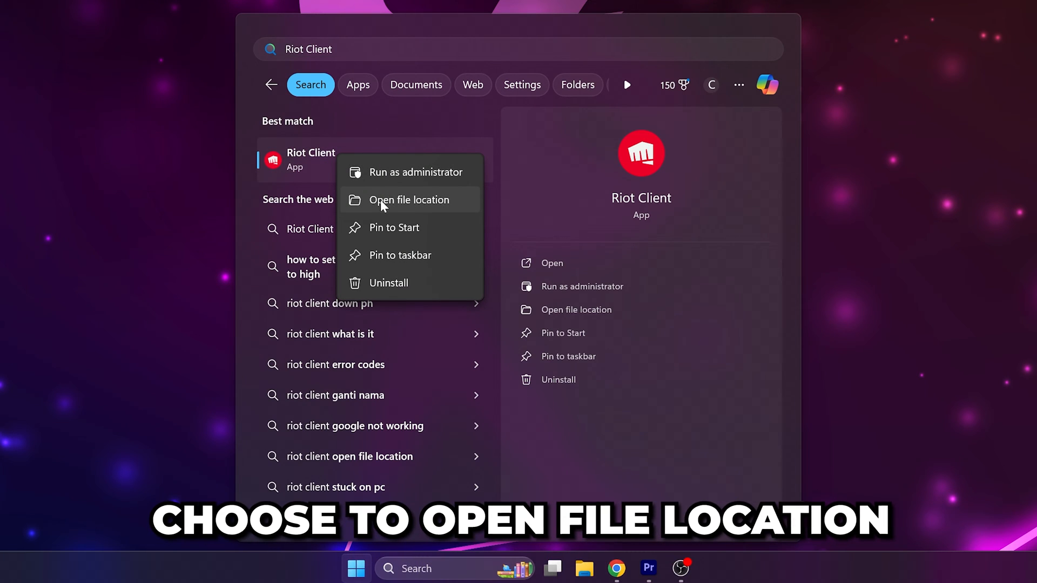
pyautogui.click(410, 200)
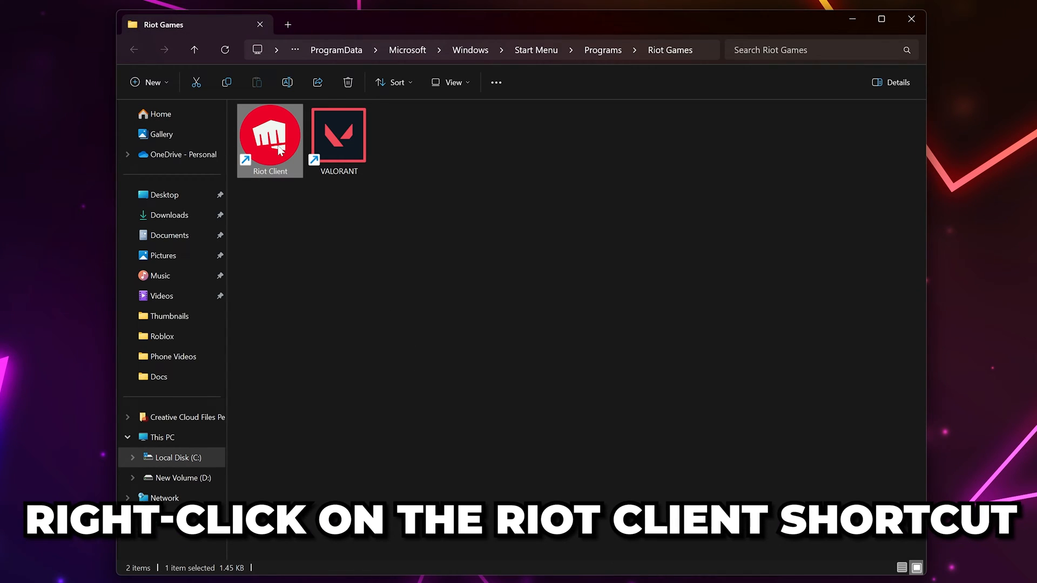
pyautogui.rightClick(269, 137)
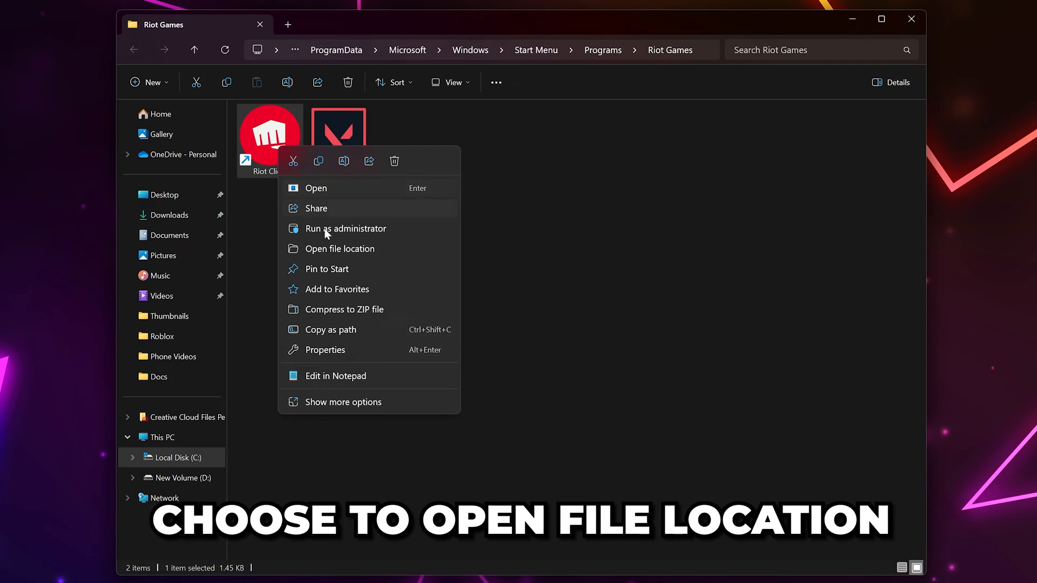
pyautogui.click(341, 249)
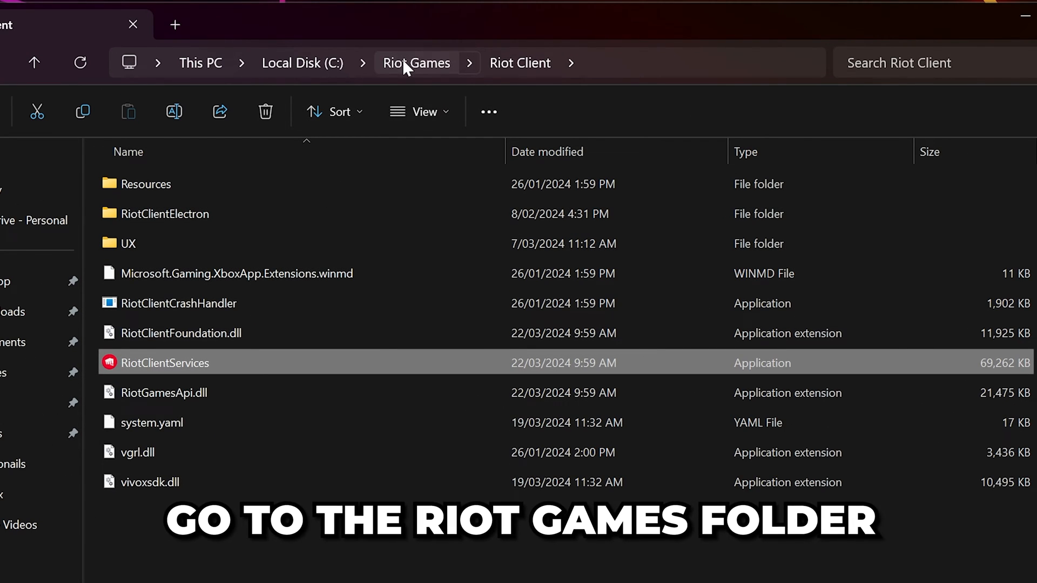
# Step: Delete the Riot Client, Riot Client.old and VALORANT folders inside Riot Games
pyautogui.click(417, 63)
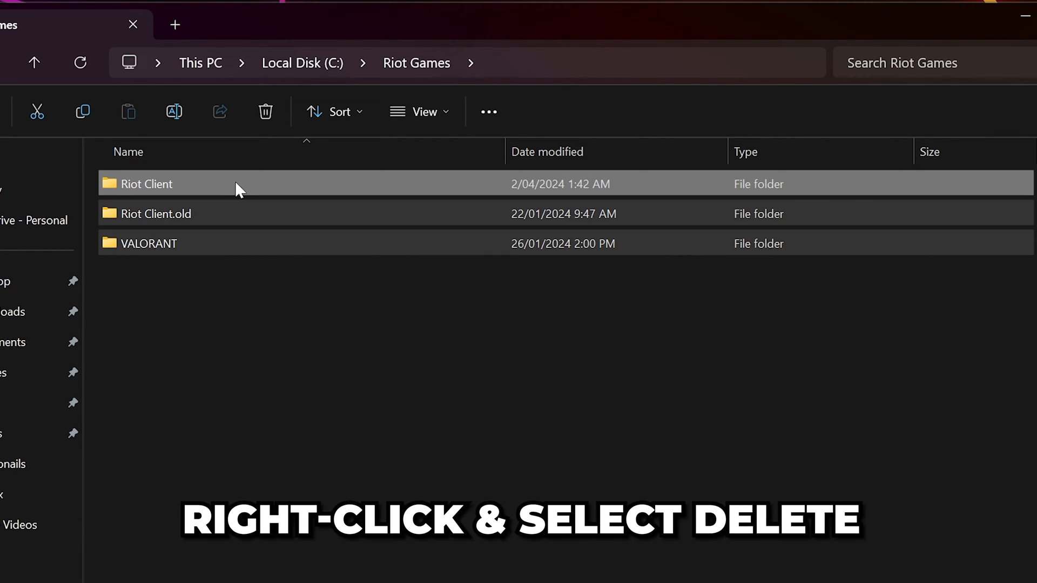
pyautogui.rightClick(146, 183)
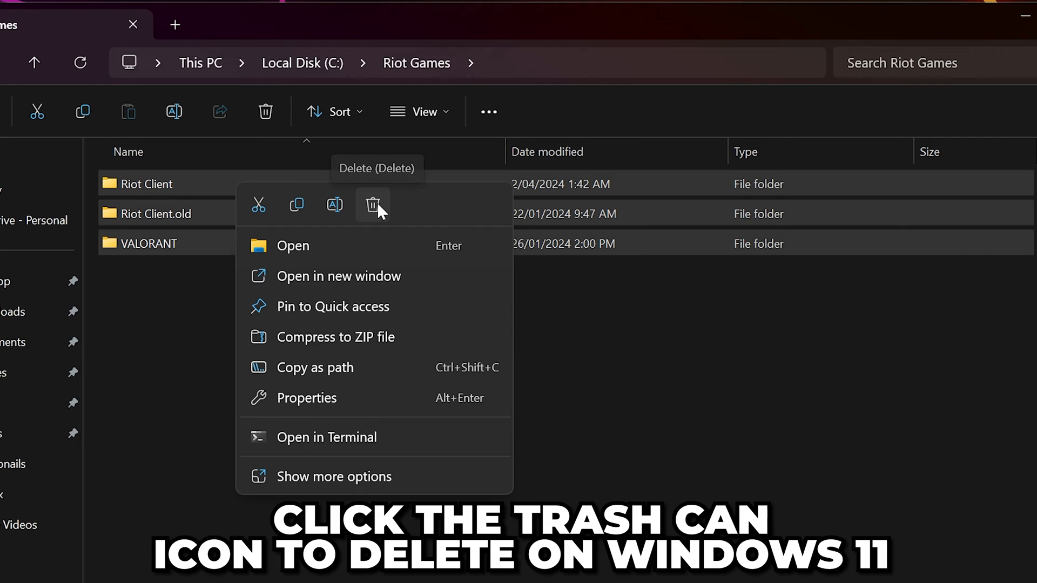
pyautogui.click(373, 204)
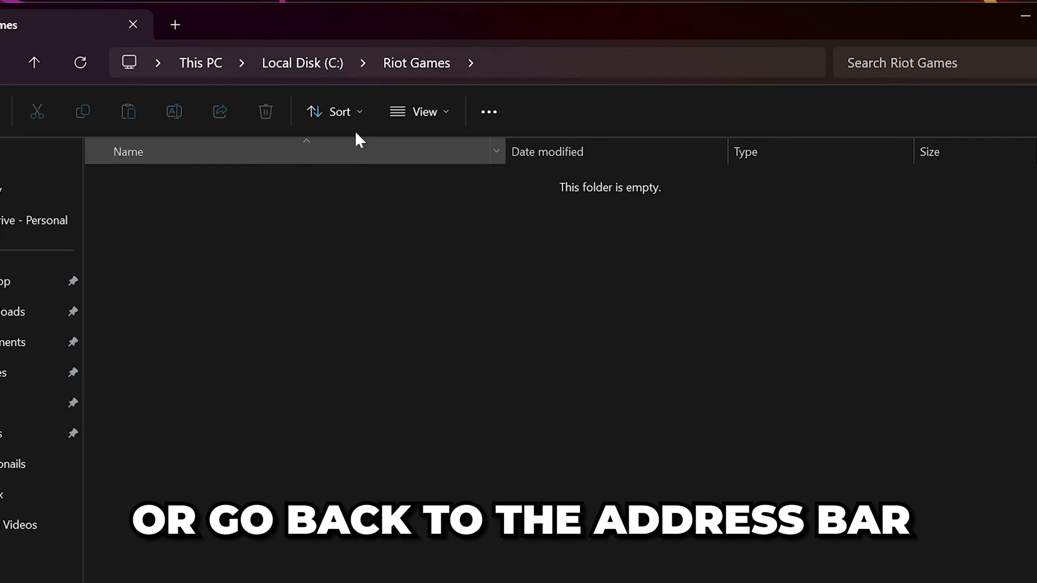
# Step: Delete the emptied Riot Games folder from Local Disk (C:)
pyautogui.click(302, 63)
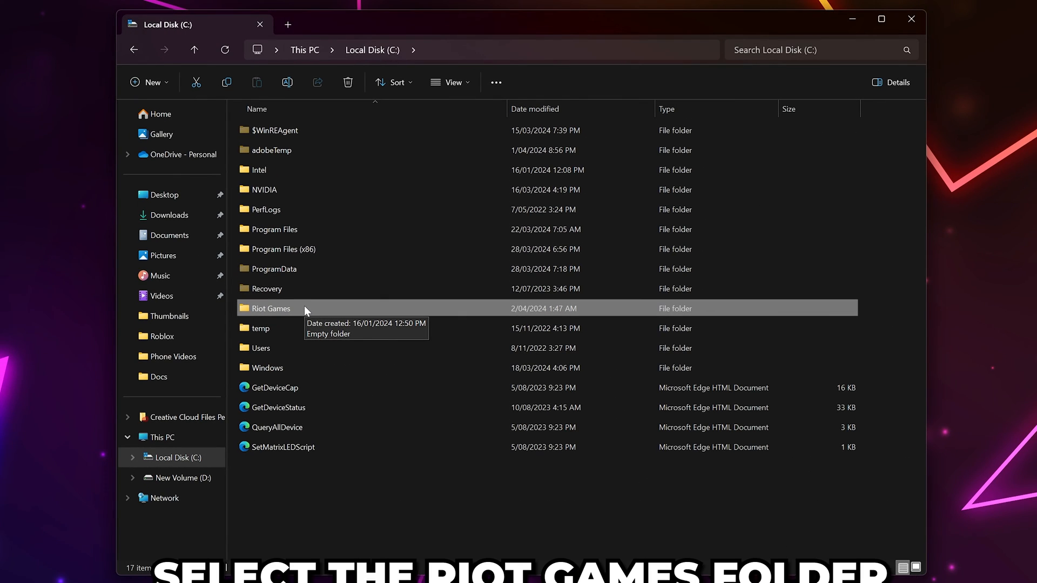
pyautogui.rightClick(271, 308)
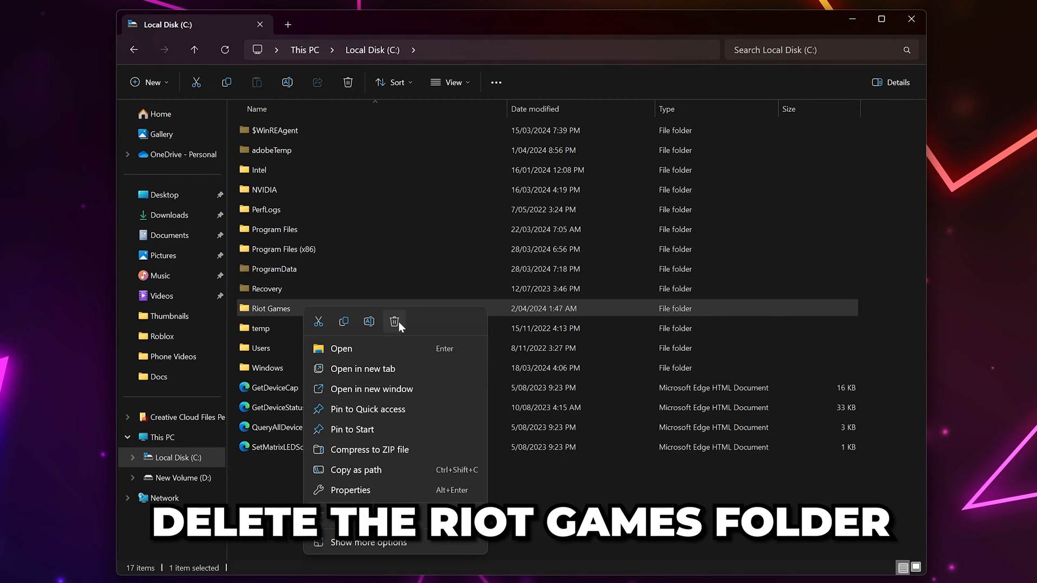
pyautogui.click(355, 568)
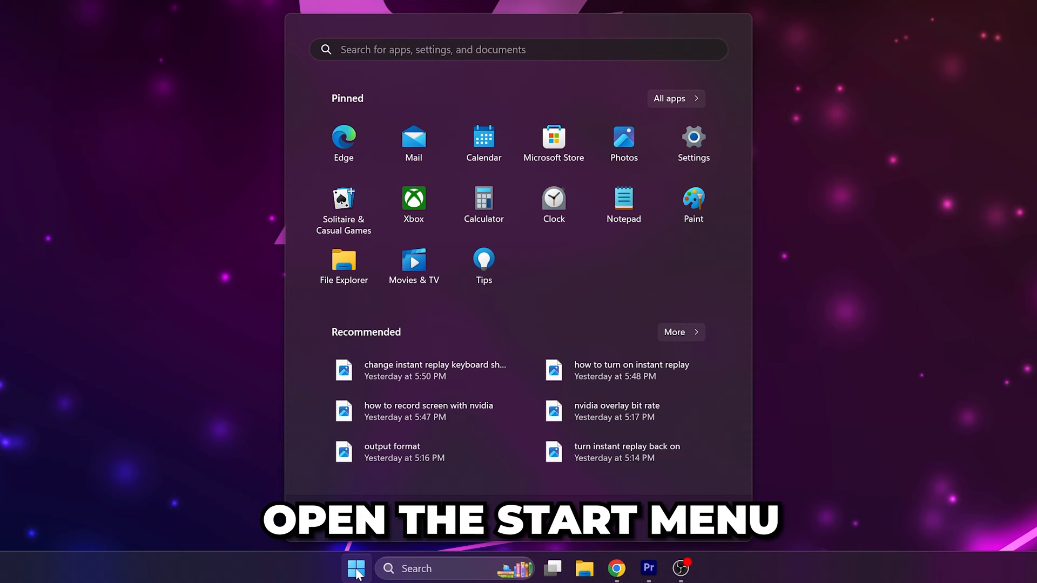
# Step: Locate the Riot Games shortcut folder in Start Menu Programs and remove it
pyautogui.write('Riot Client')
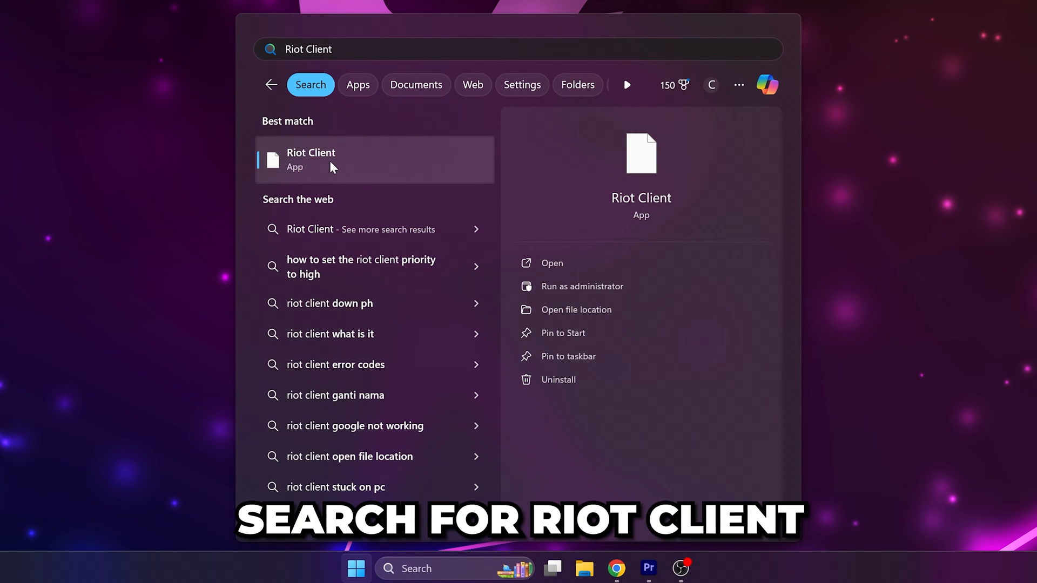
pyautogui.rightClick(311, 159)
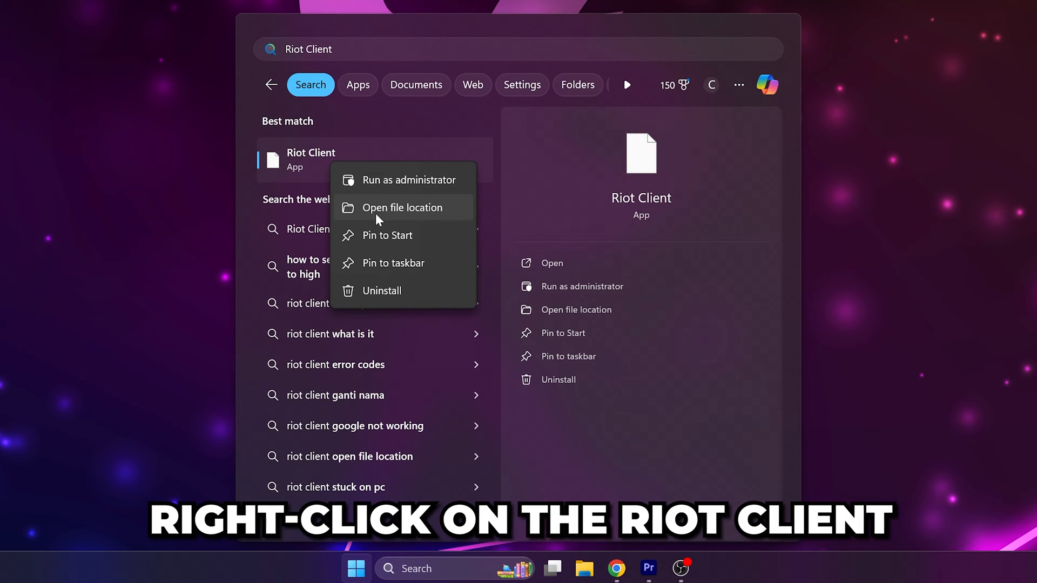
pyautogui.click(402, 207)
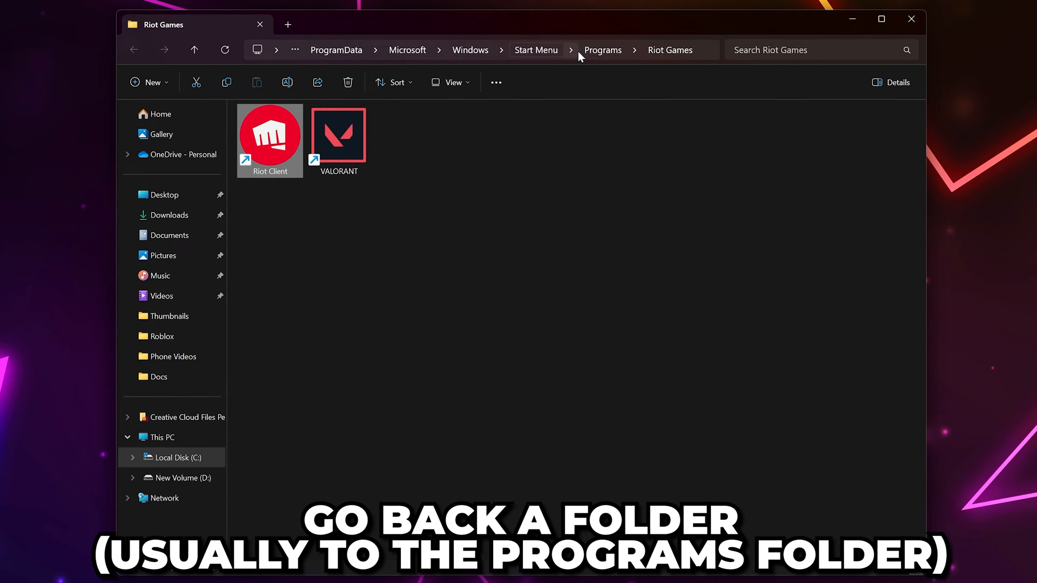
pyautogui.click(603, 50)
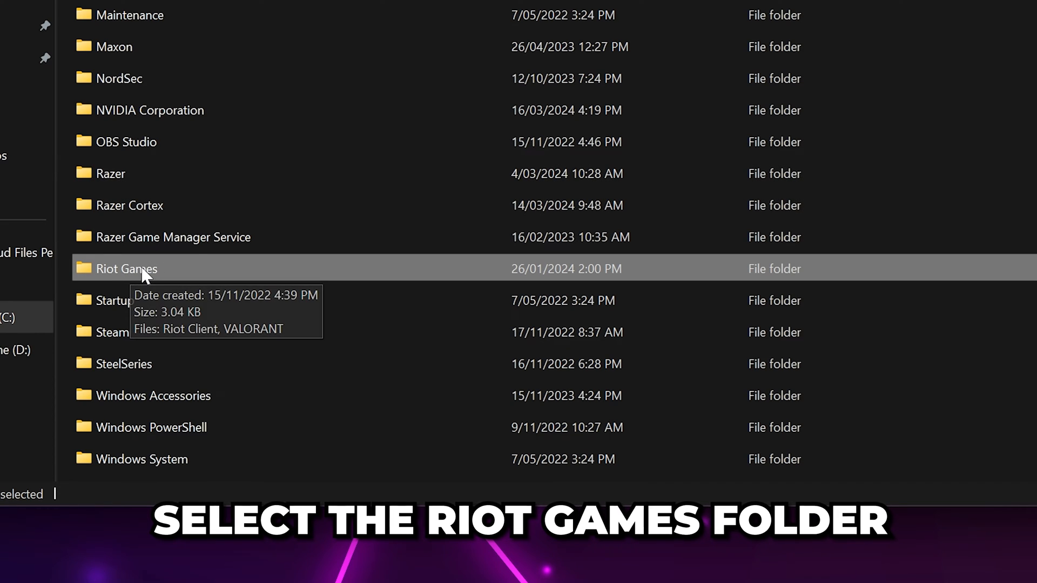
pyautogui.rightClick(127, 268)
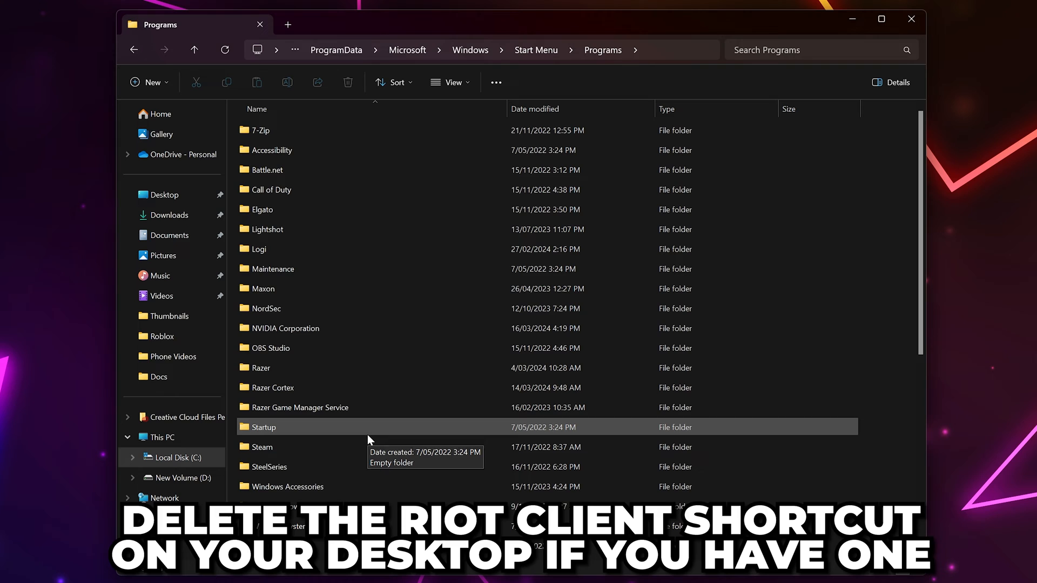
pyautogui.moveTo(383, 447)
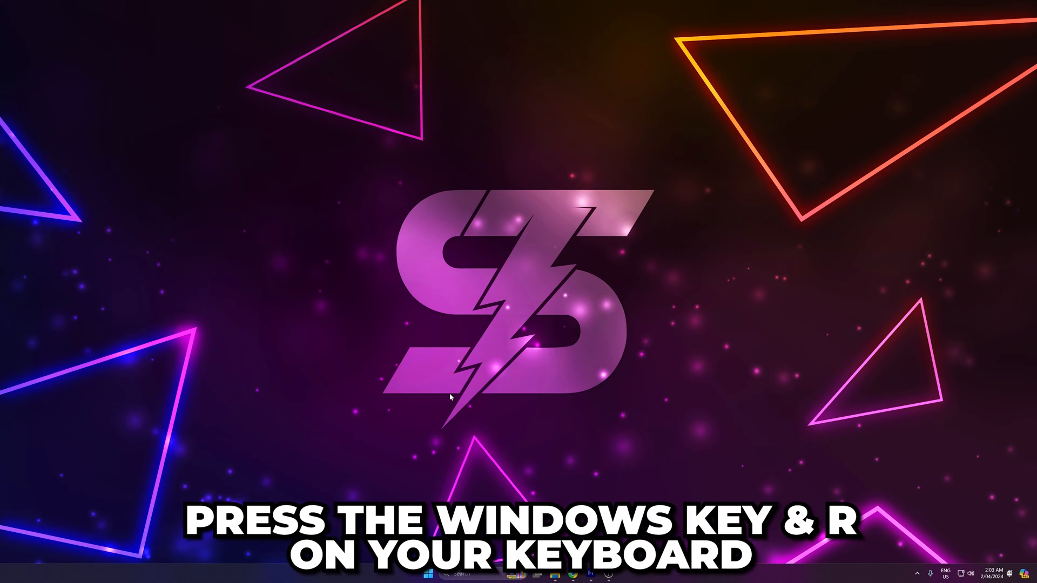
# Step: Run %localappdata% and select the leftover VALORANT folder for removal
pyautogui.press('Win+r')
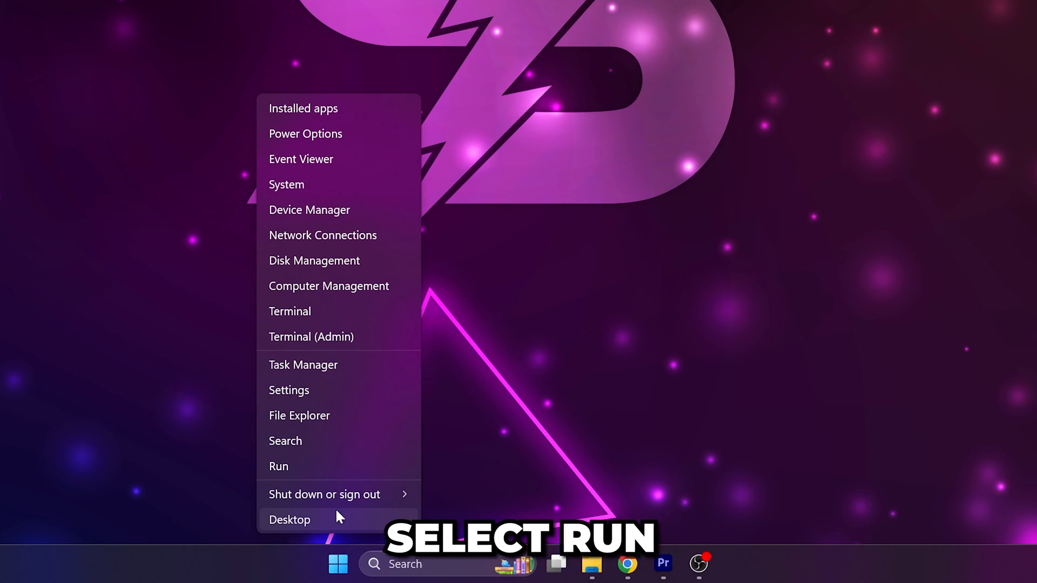
pyautogui.click(279, 466)
pyautogui.write('%localappdata%')
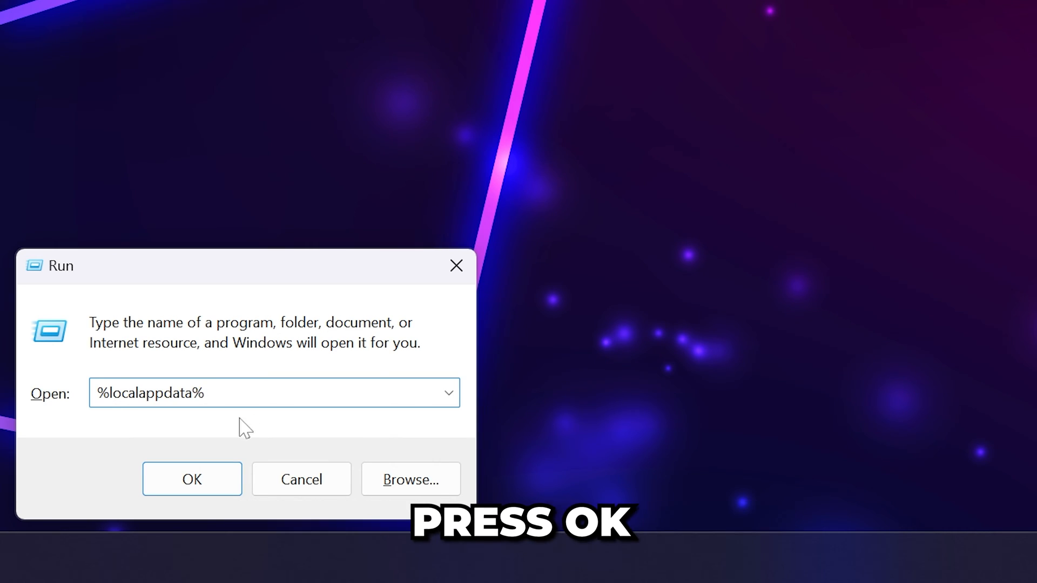
pyautogui.click(192, 480)
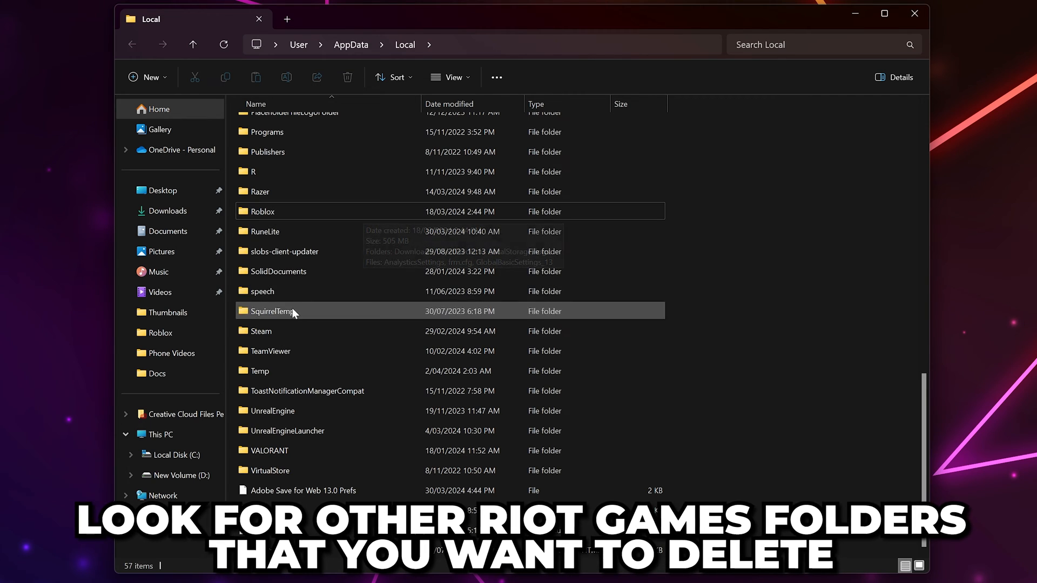
pyautogui.click(271, 450)
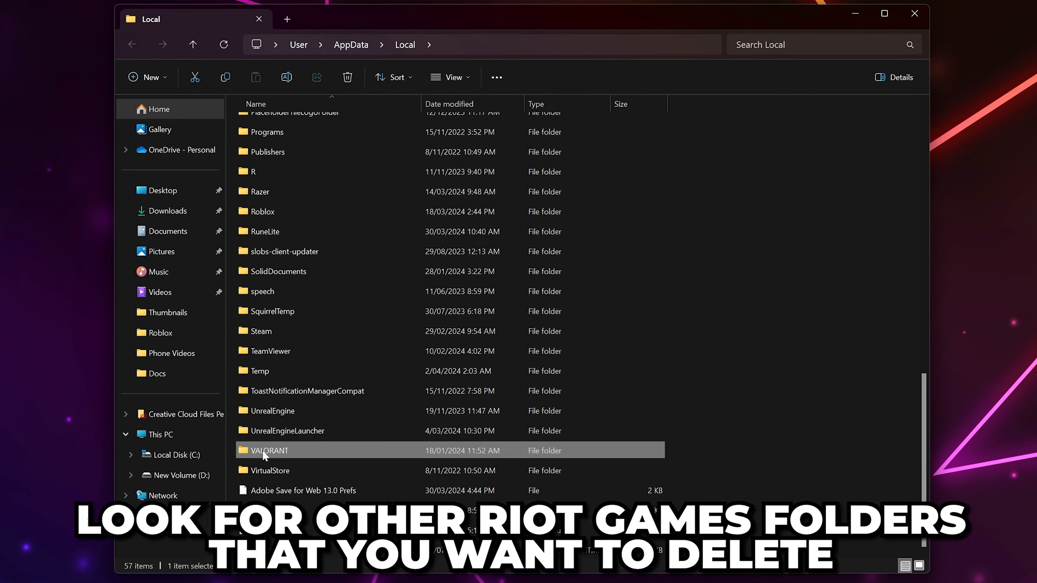
pyautogui.rightClick(269, 451)
pyautogui.write('control panel')
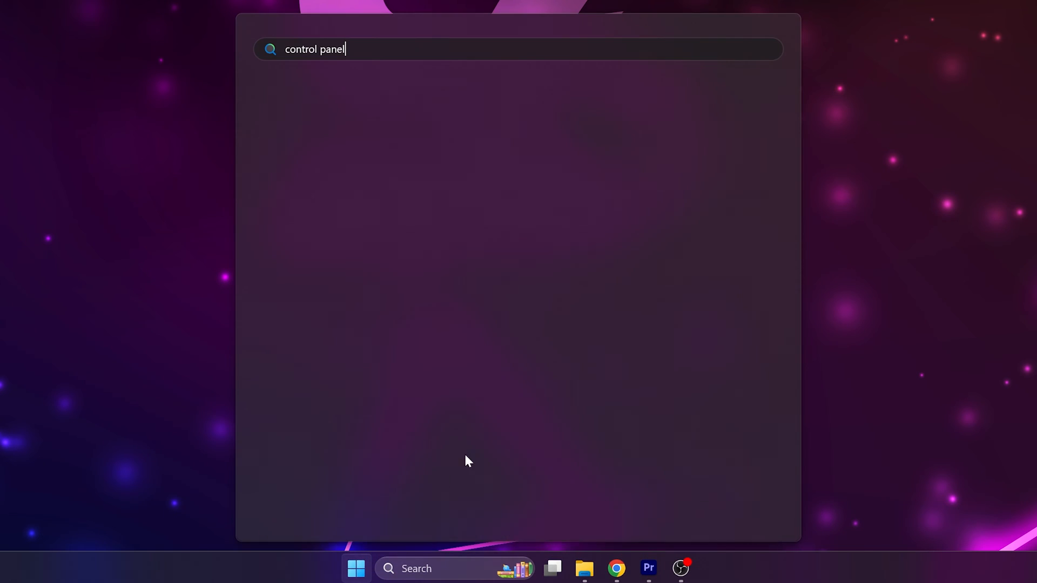
# Step: Filter Programs and Features by 'riot' and uninstall both VALORANT and Riot Client
pyautogui.press('enter')
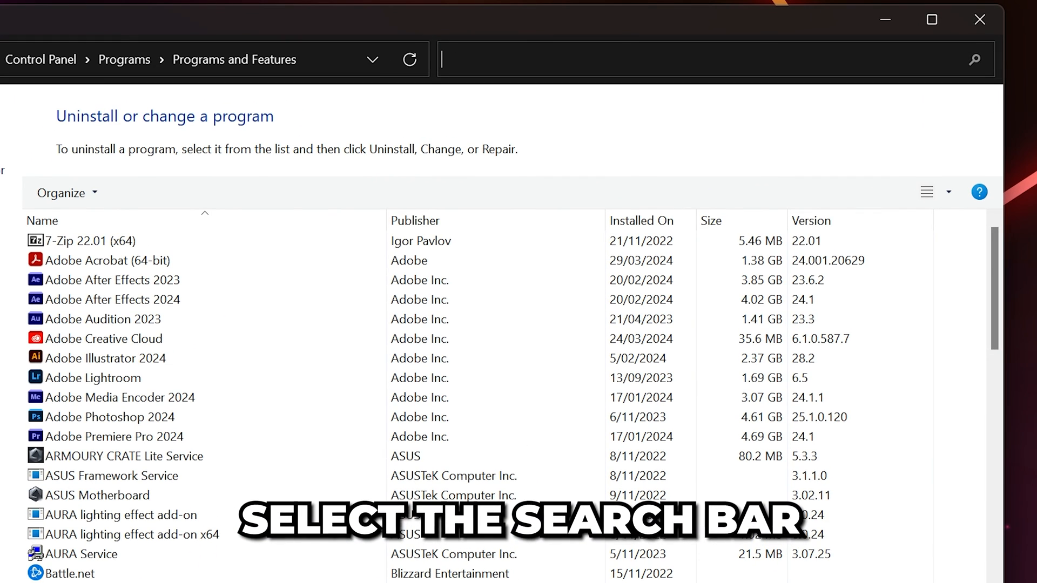
pyautogui.write('riot')
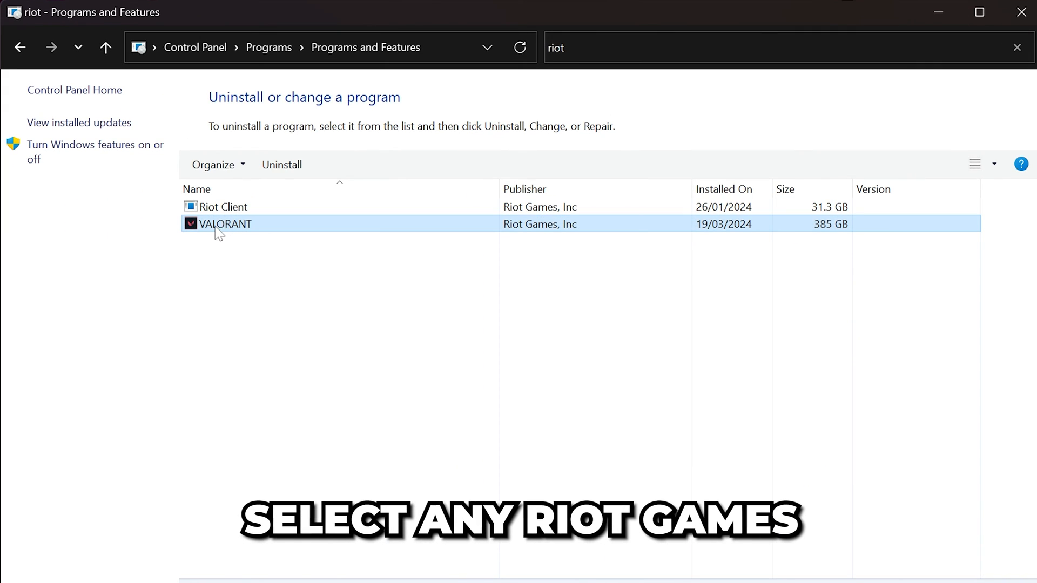
pyautogui.click(281, 165)
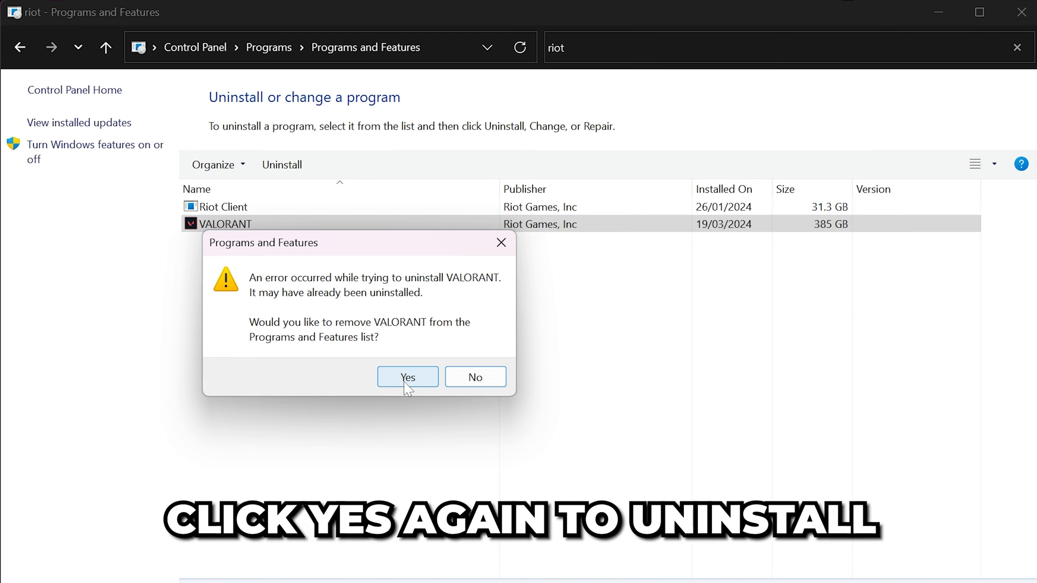
pyautogui.click(407, 377)
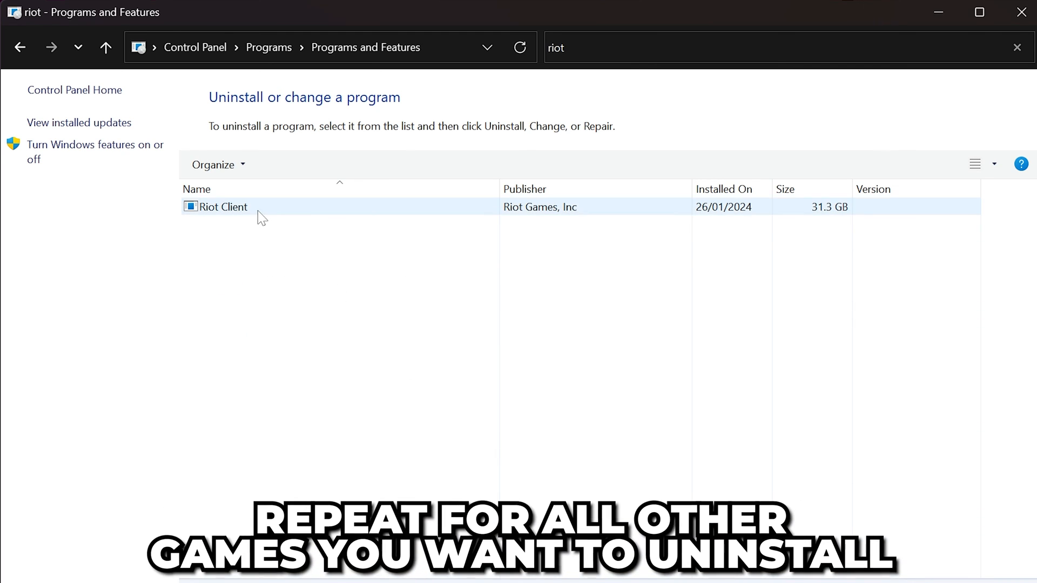
pyautogui.click(281, 165)
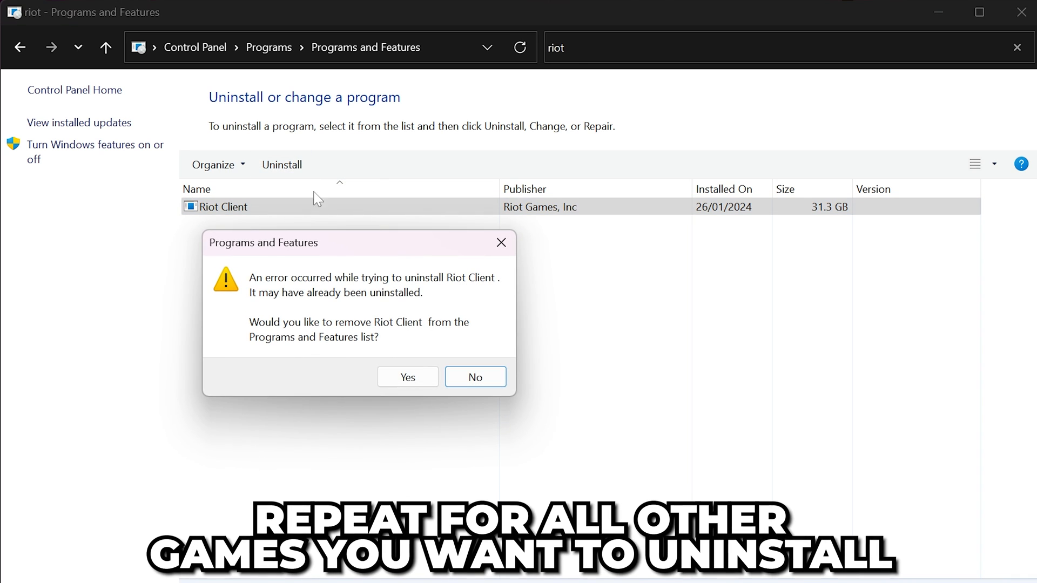
pyautogui.click(408, 377)
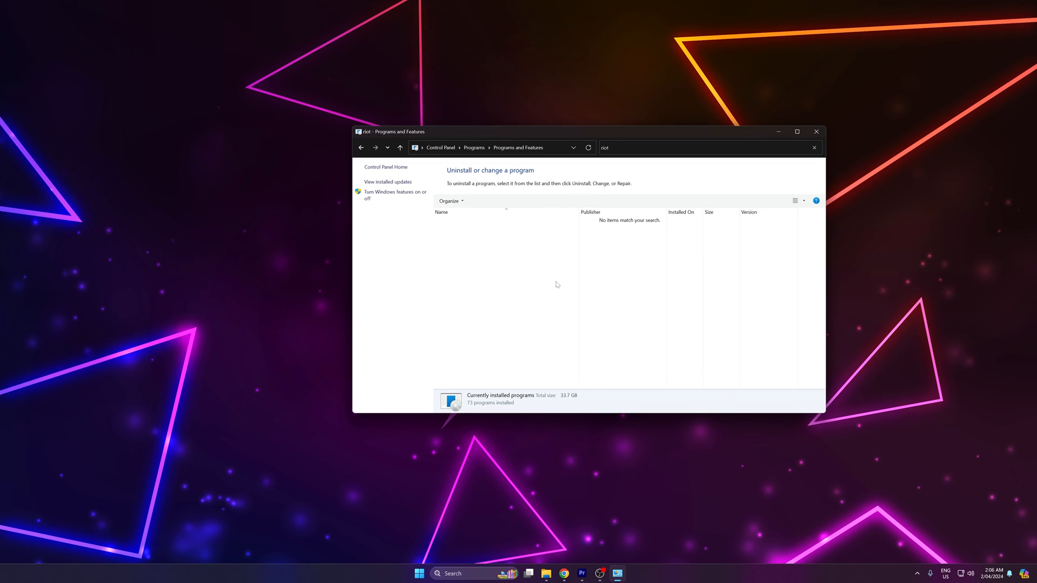